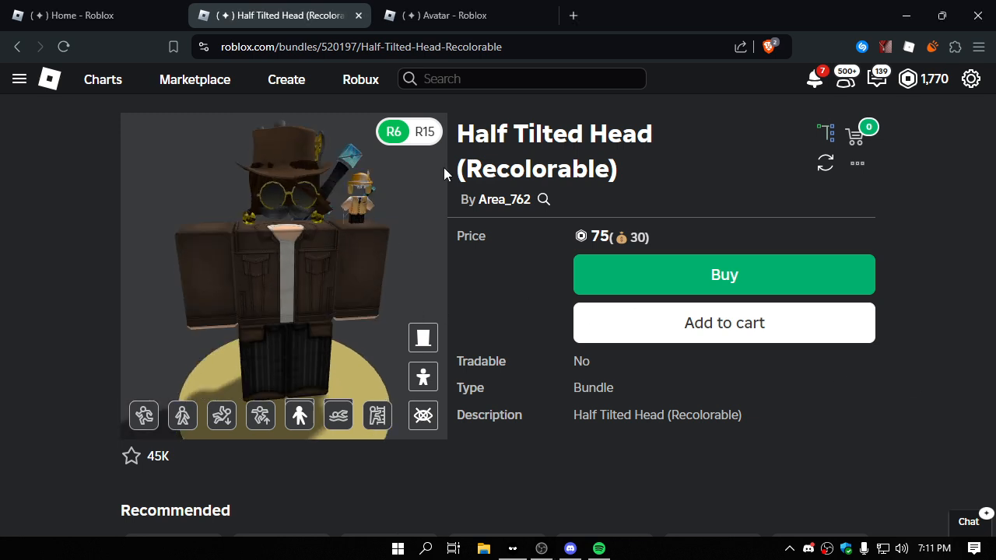
- Scroll the Half Tilted Head bundle page down to its Included Items: mood, head and costume
scroll(down, 3)
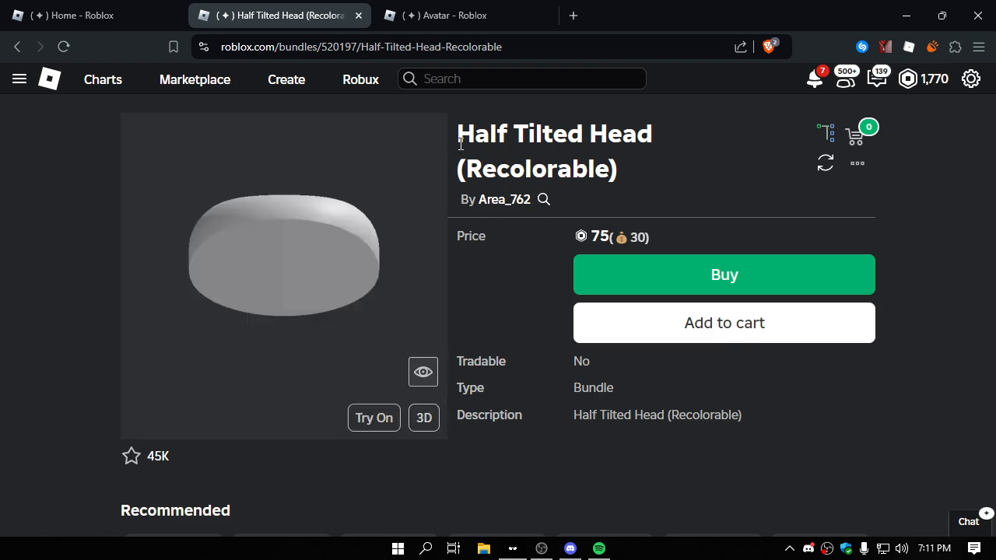
mouse_move(673, 183)
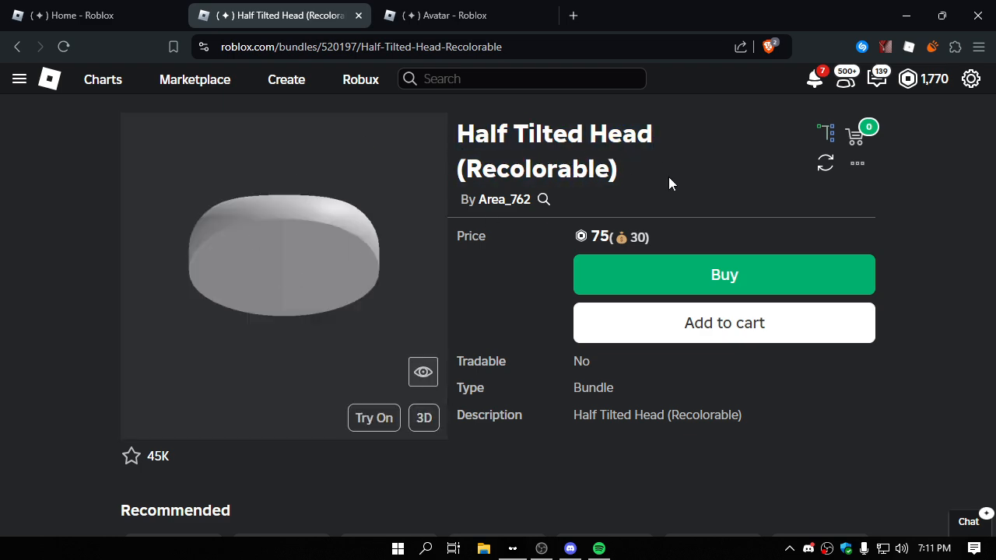
scroll(down, 3)
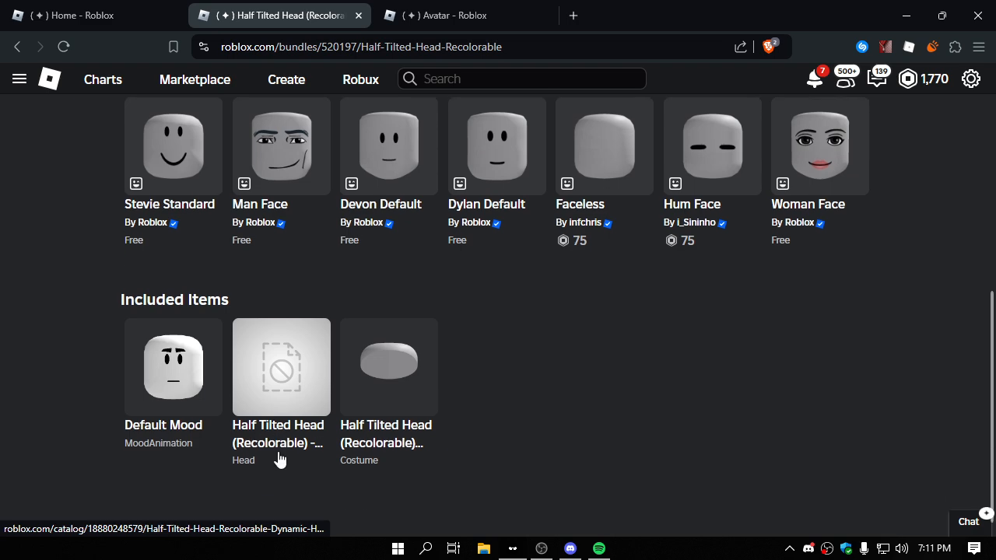
- View the not-for-sale Half Tilted Head Dynamic Head item in its own tab, then return to the bundle
click(280, 367)
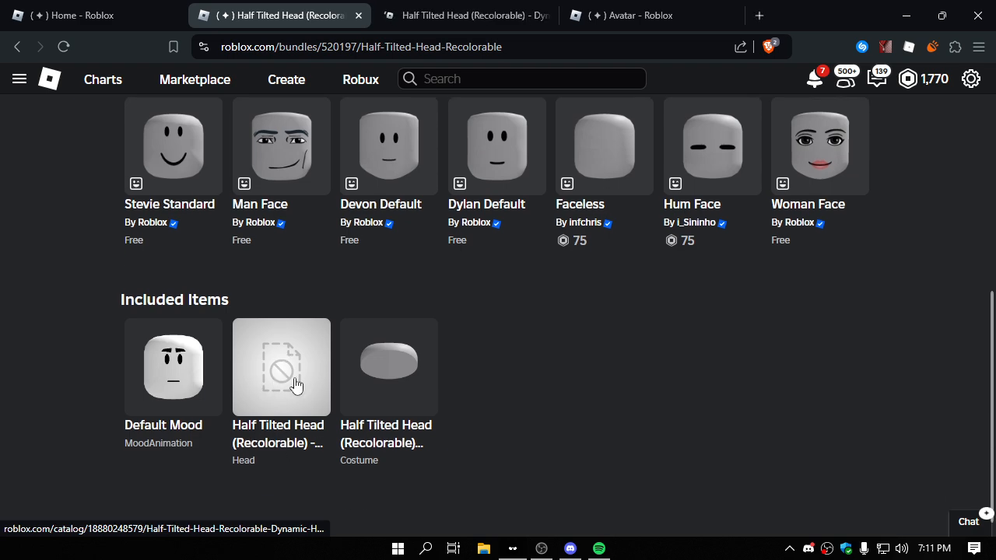
click(280, 367)
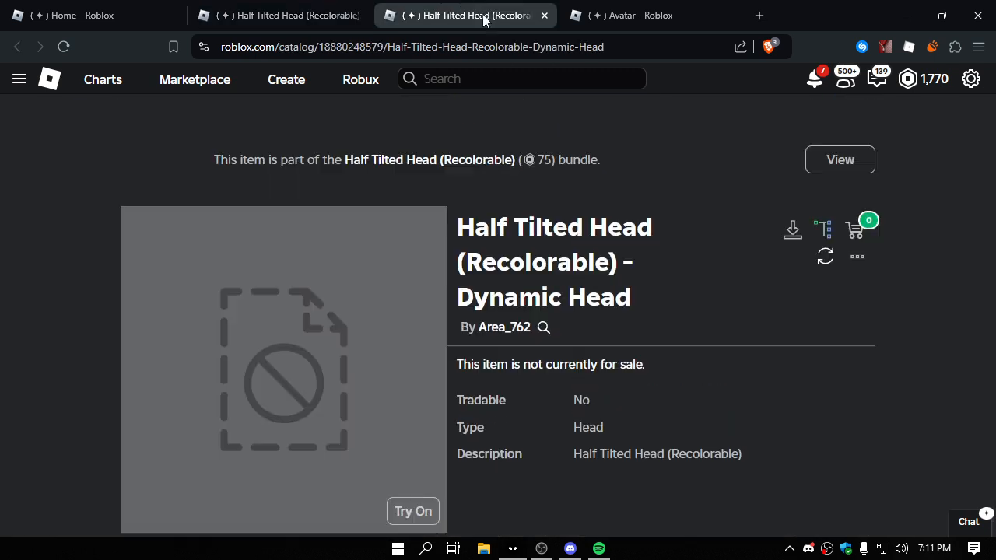
scroll(down, 3)
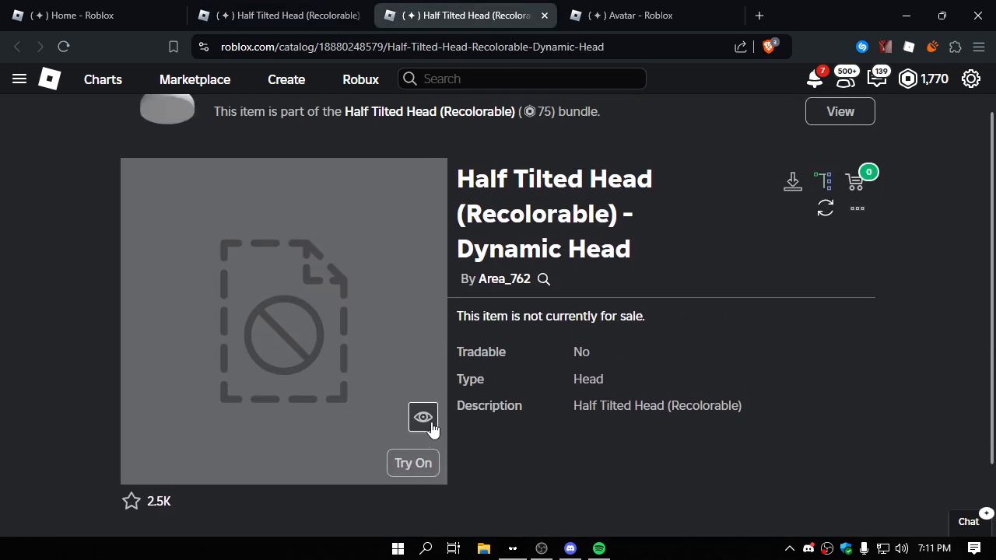
click(423, 417)
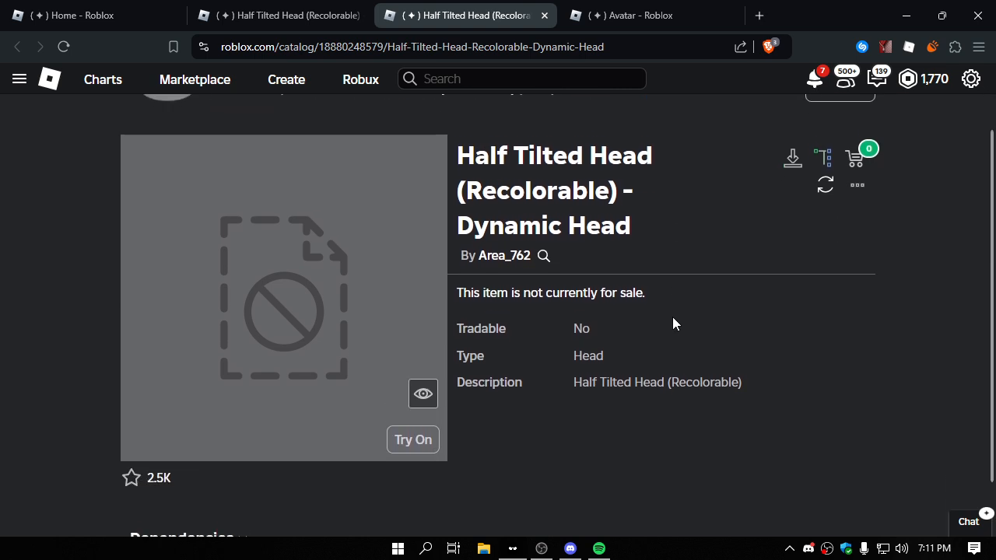
click(413, 439)
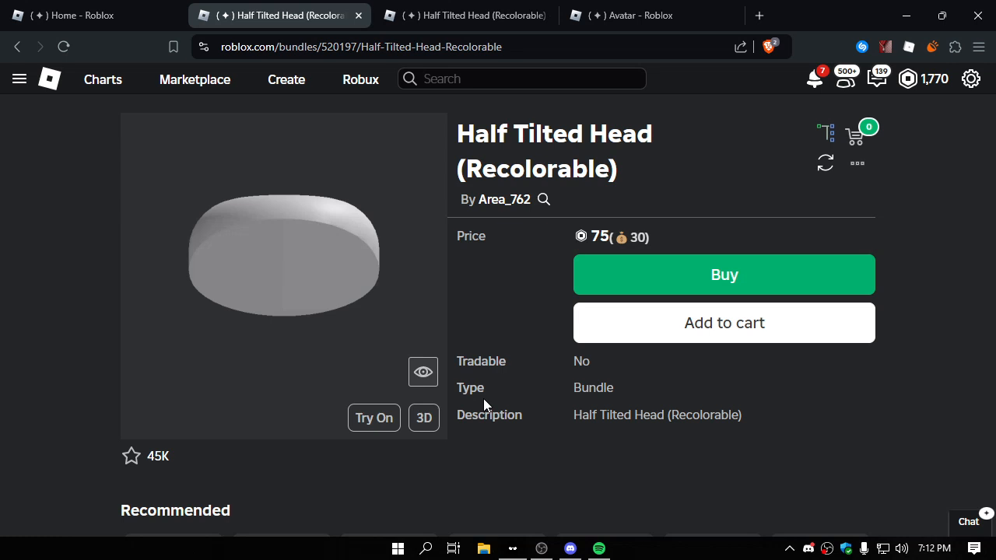
mouse_move(367, 336)
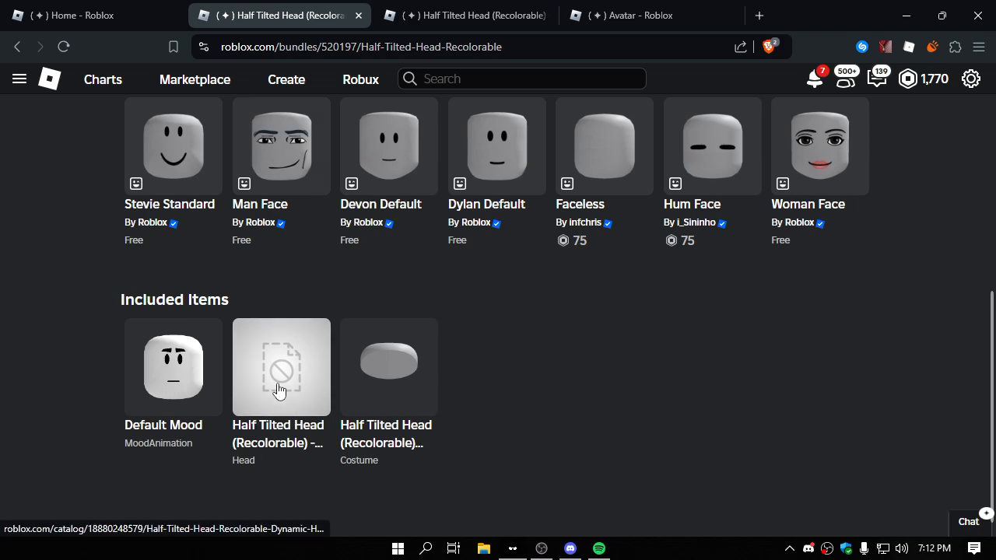
- Switch to the Avatar Editor tab and browse the Classic Heads under Head & Body
click(70, 16)
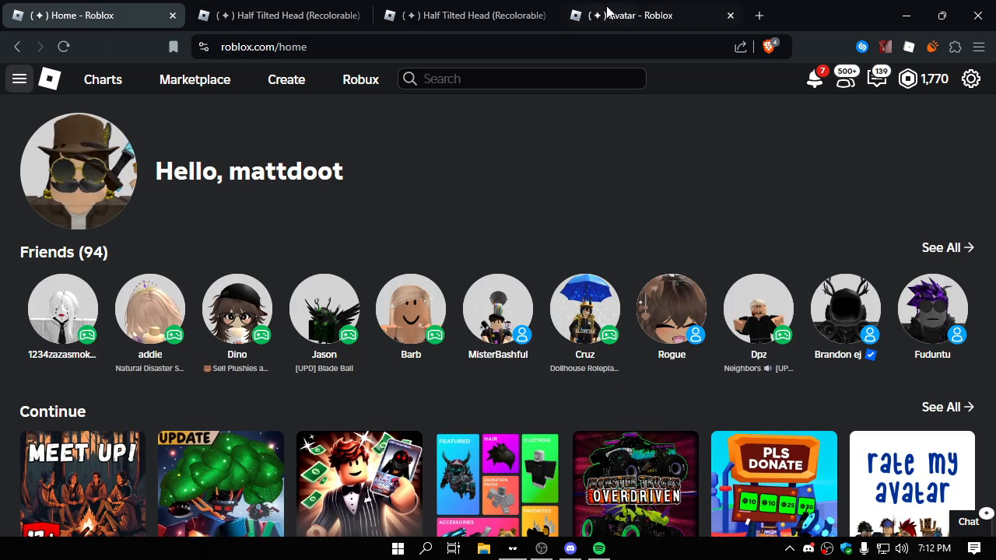
click(651, 15)
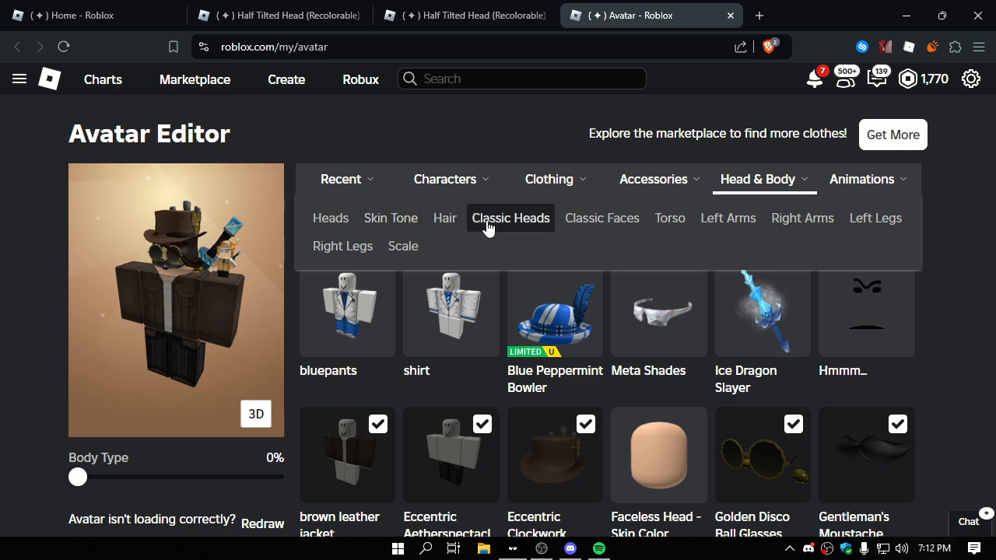
click(510, 218)
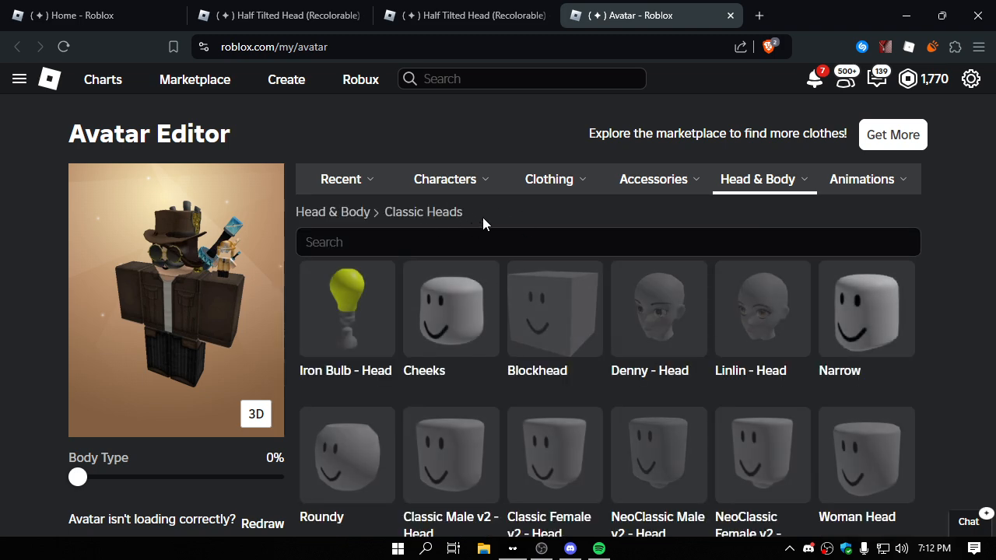
scroll(down, 3)
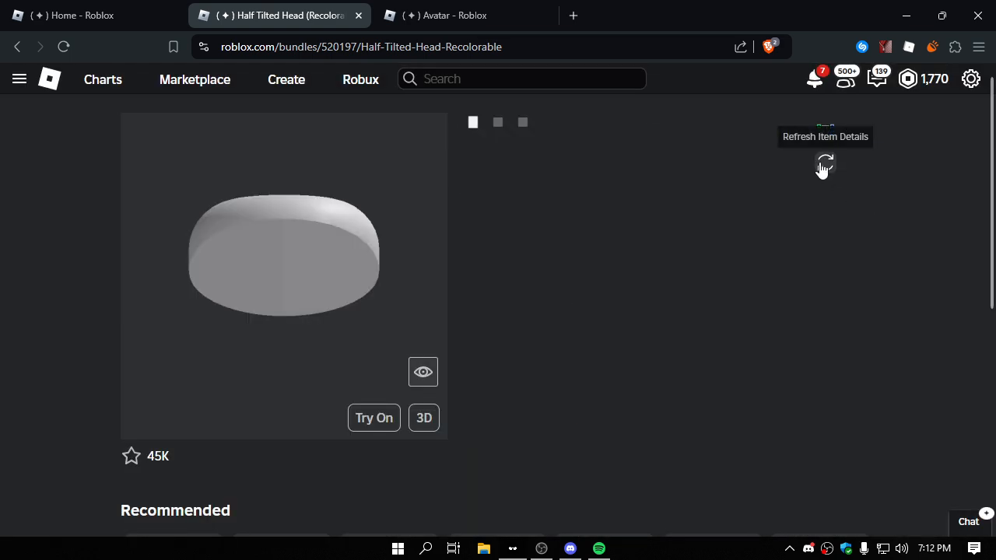
- Refresh the Half Tilted Head bundle's item details and review the page
click(825, 163)
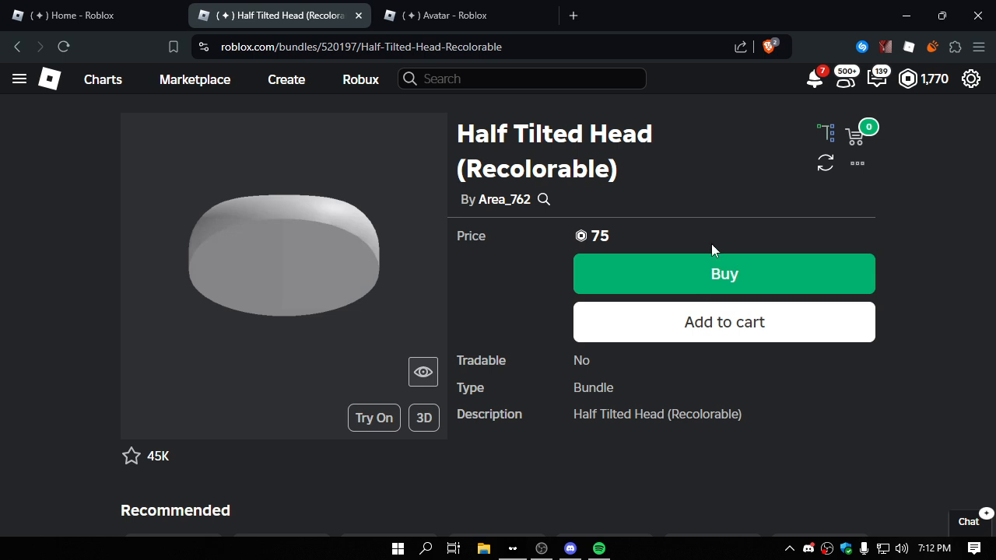
scroll(down, 3)
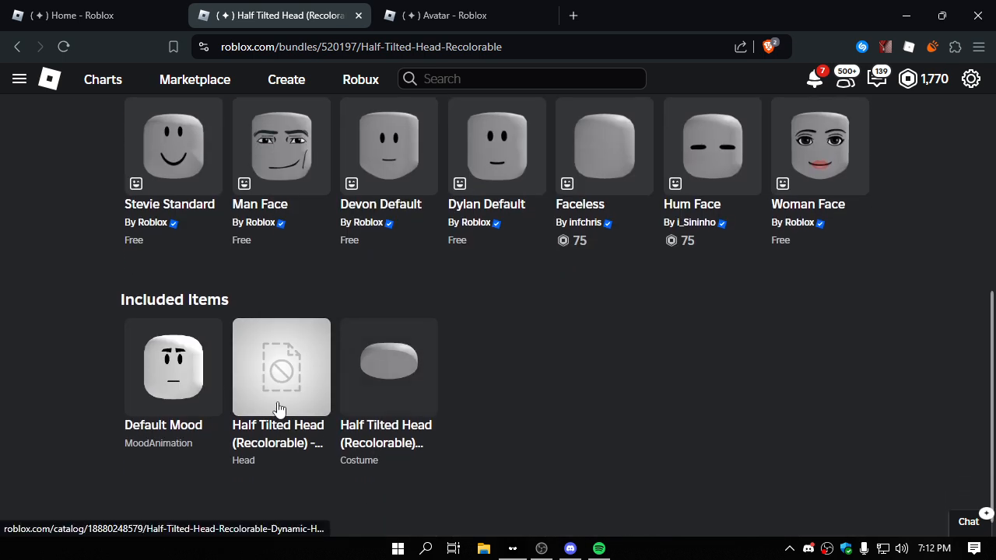
mouse_move(243, 347)
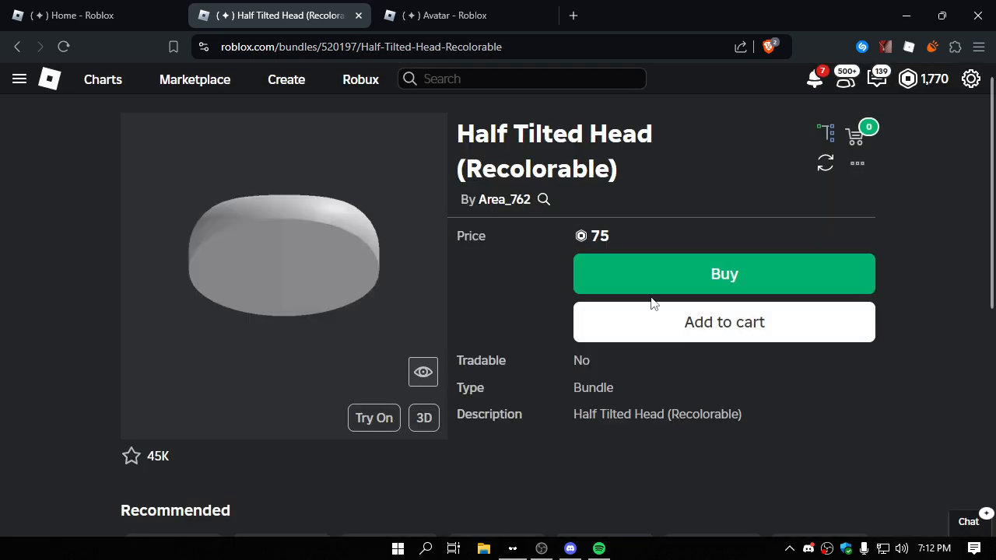
click(374, 417)
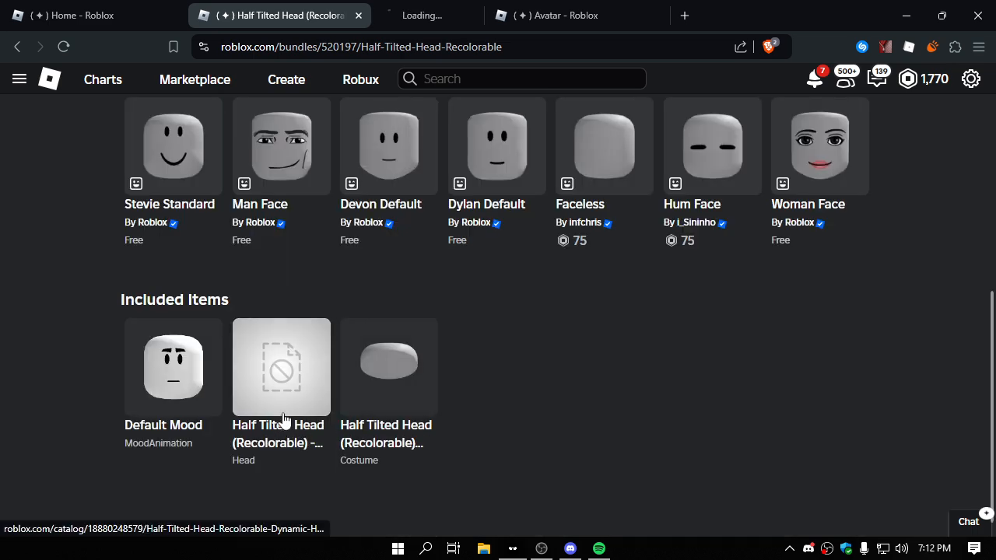
- Navigate the Dynamic Head item tab to the Marketplace Catalog and browse its listings
click(281, 368)
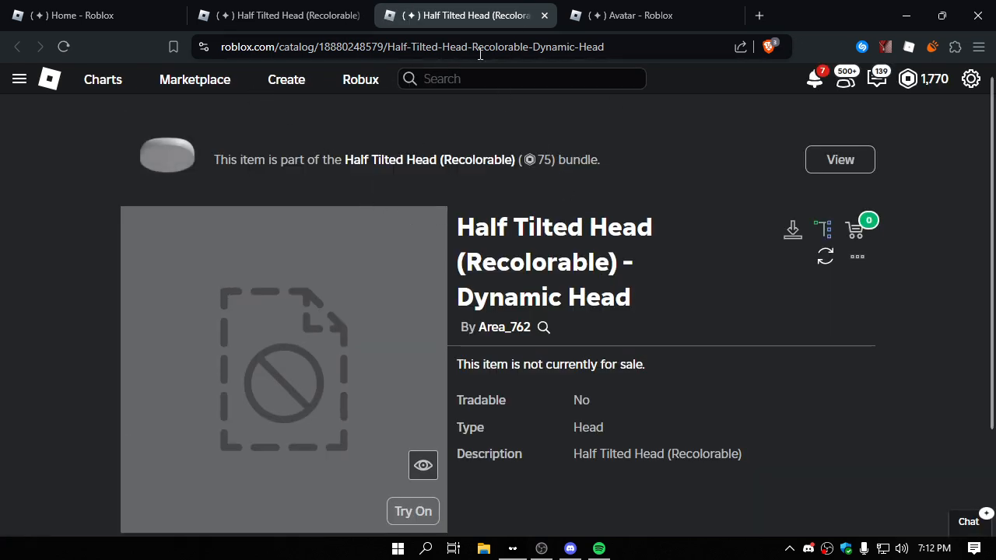
click(841, 159)
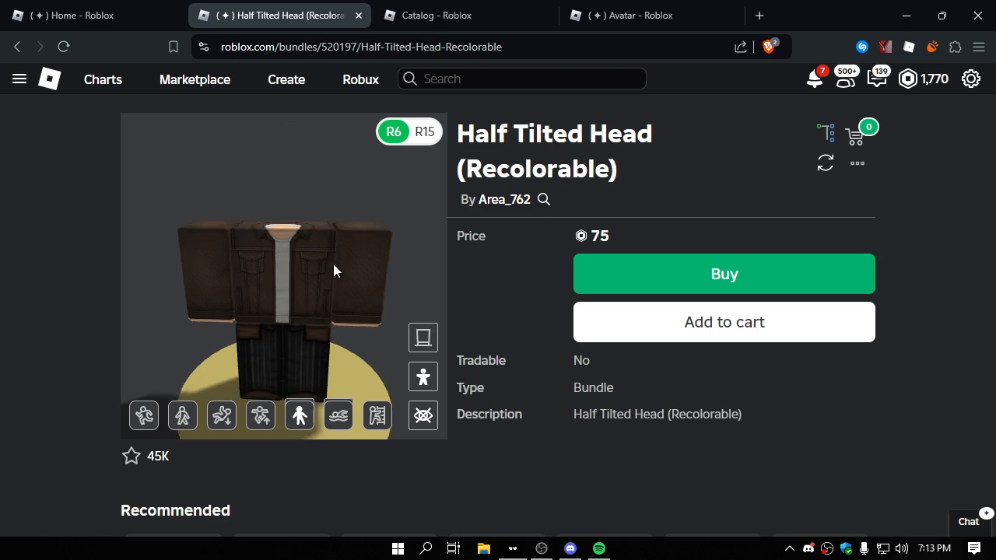
scroll(down, 3)
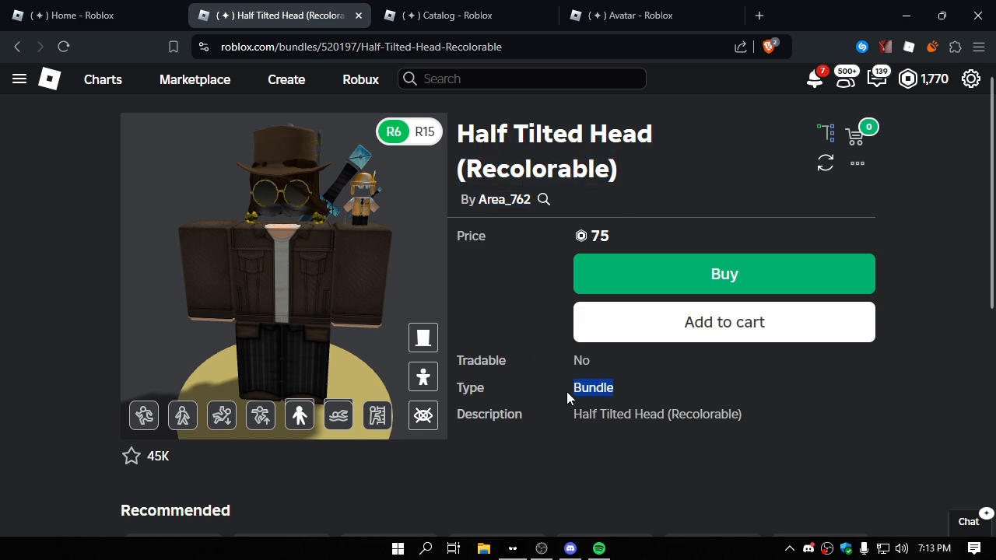
click(463, 16)
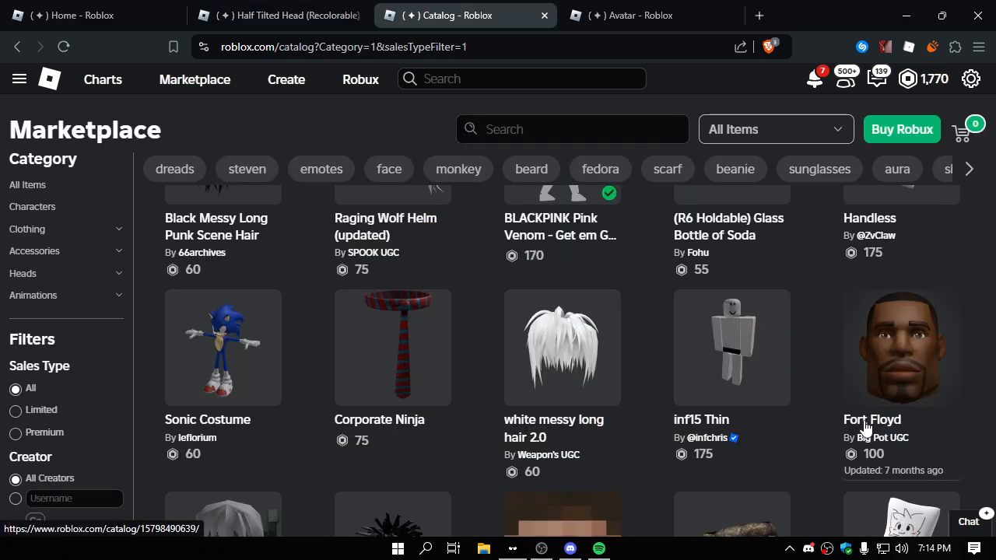
scroll(down, 3)
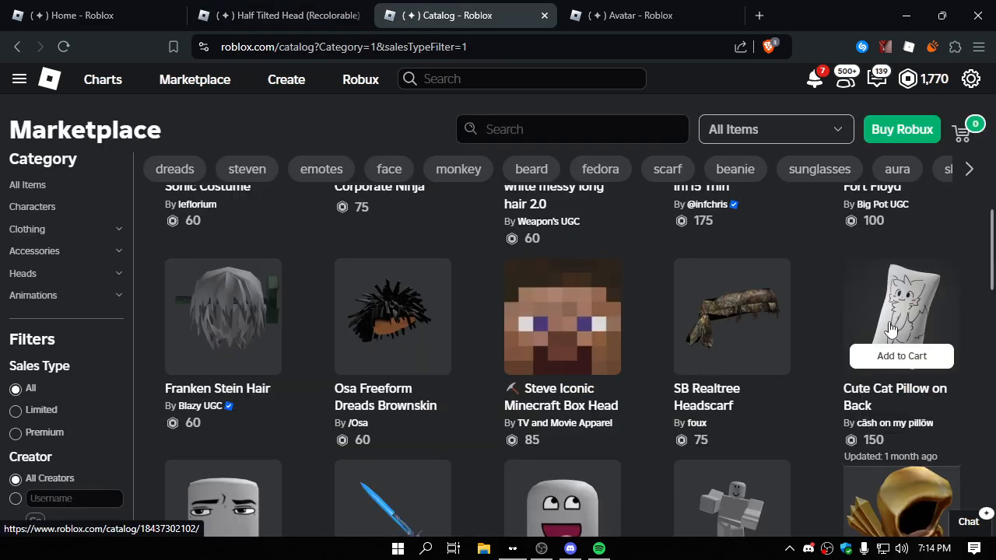
scroll(down, 3)
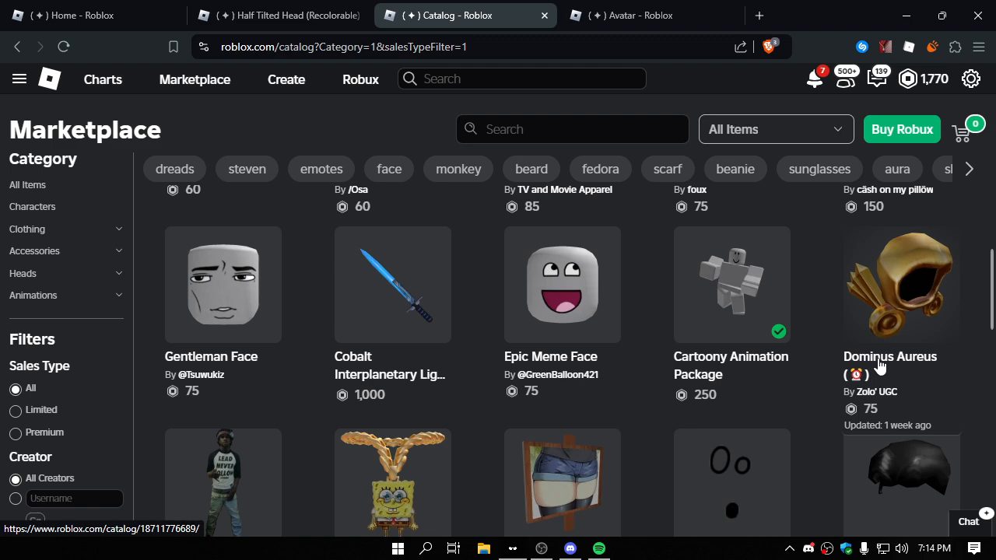
scroll(down, 3)
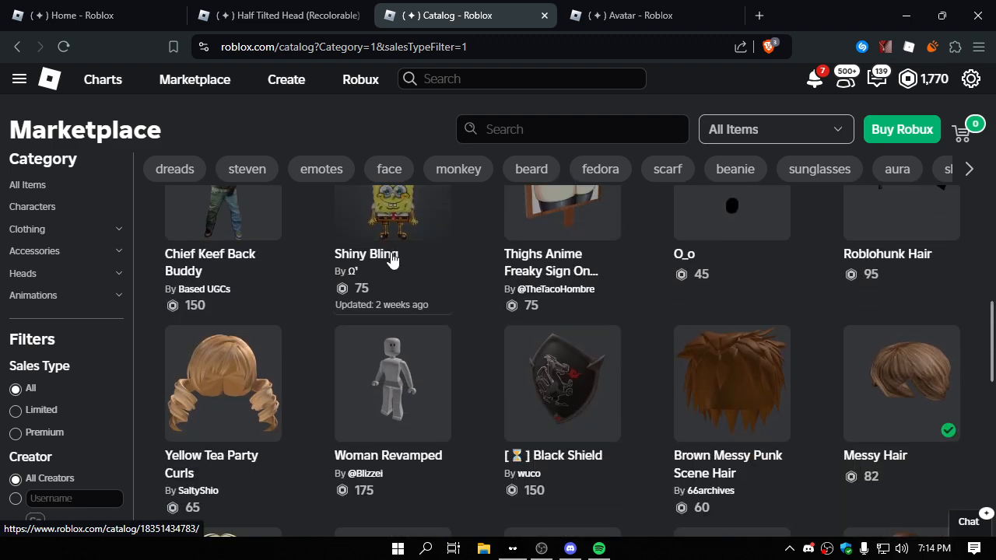
scroll(down, 3)
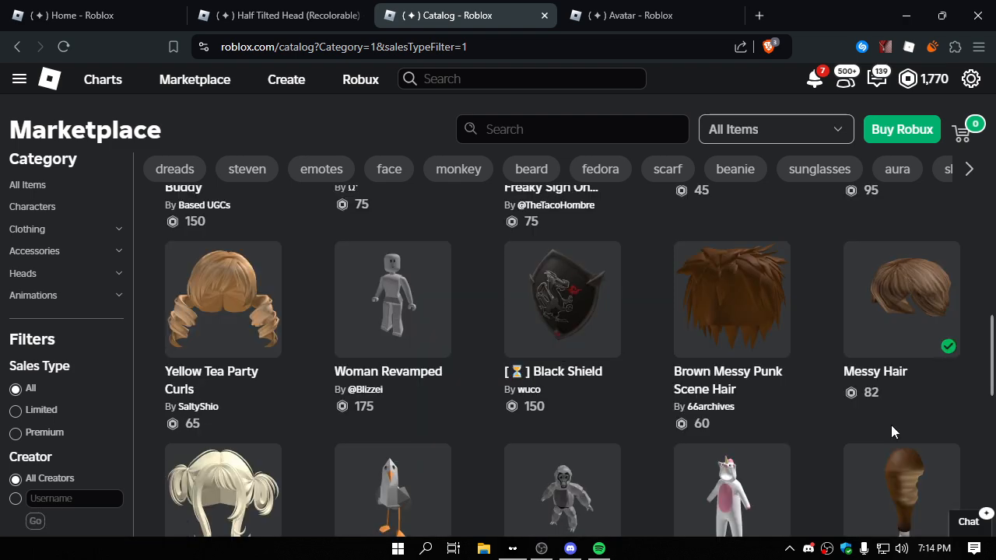
scroll(down, 3)
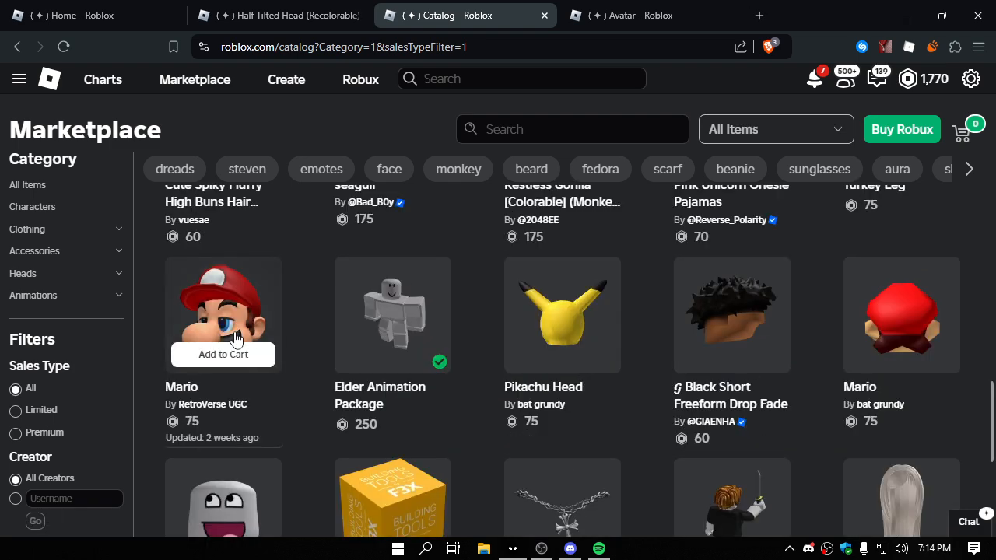
mouse_move(248, 319)
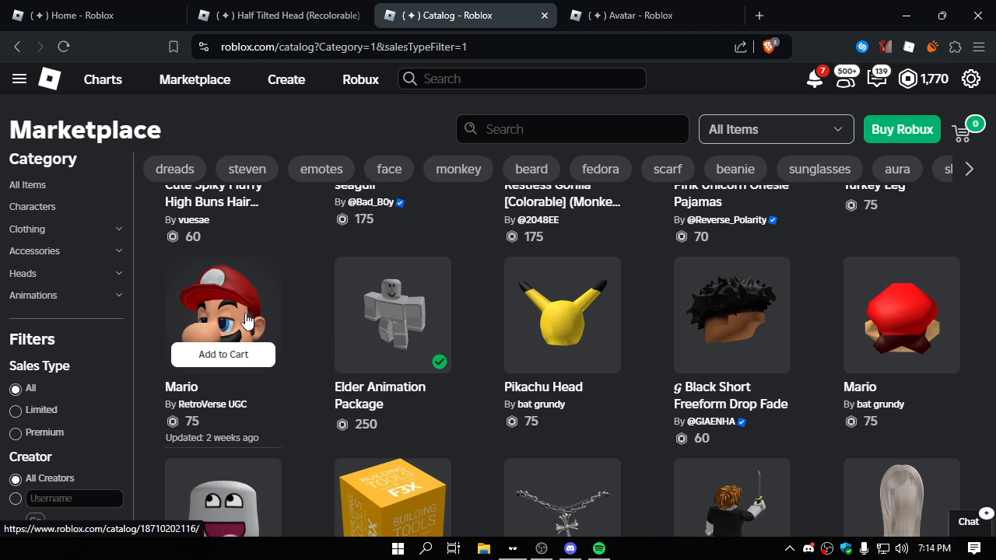
scroll(down, 3)
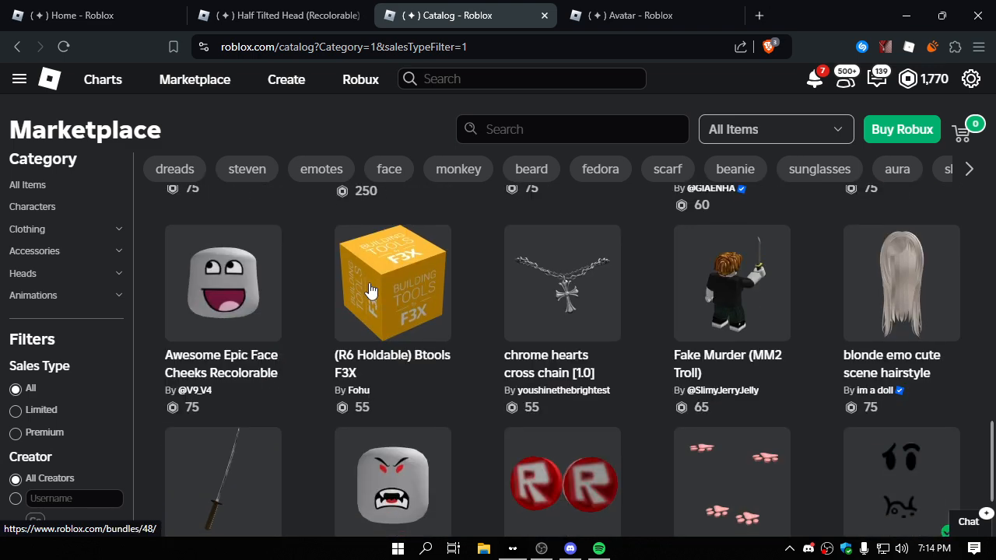
mouse_move(371, 288)
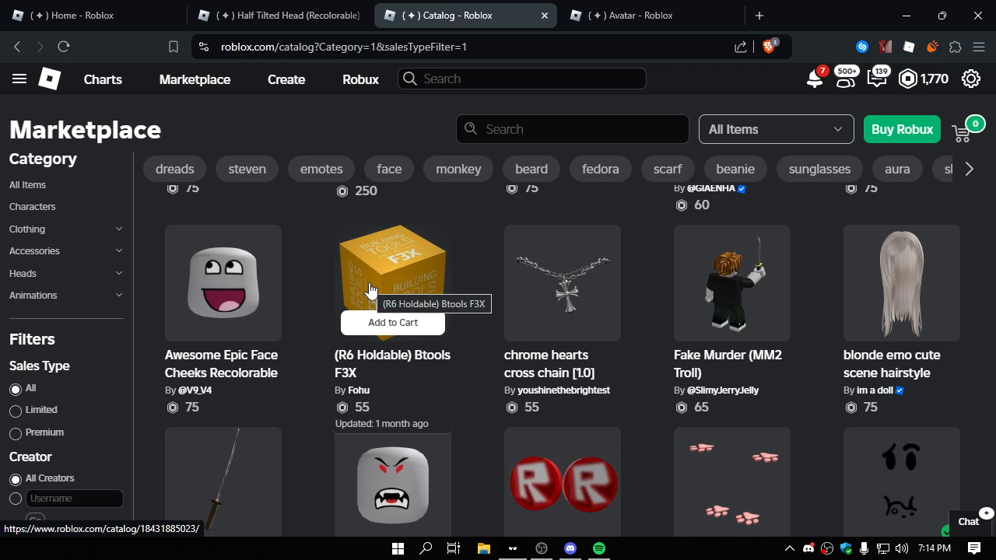
scroll(down, 3)
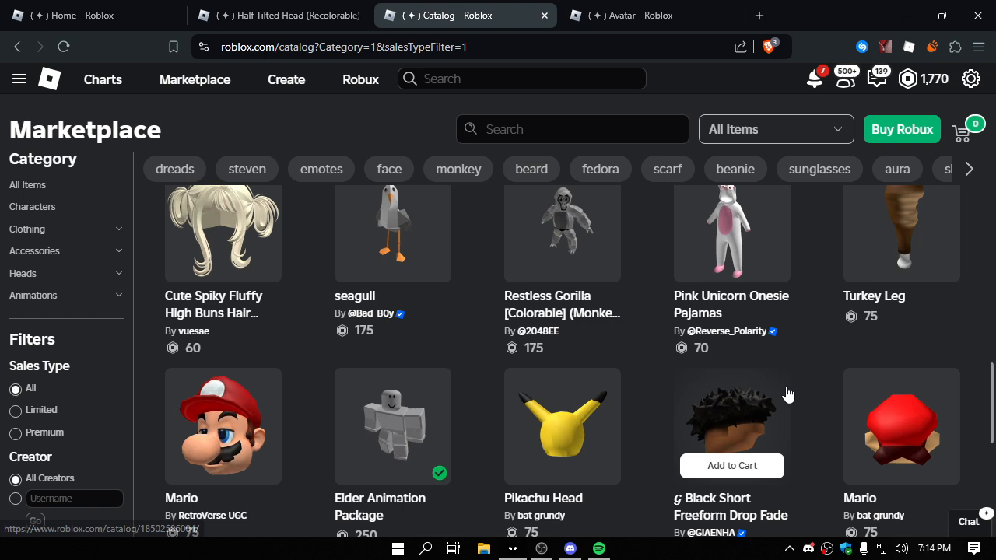
scroll(down, 3)
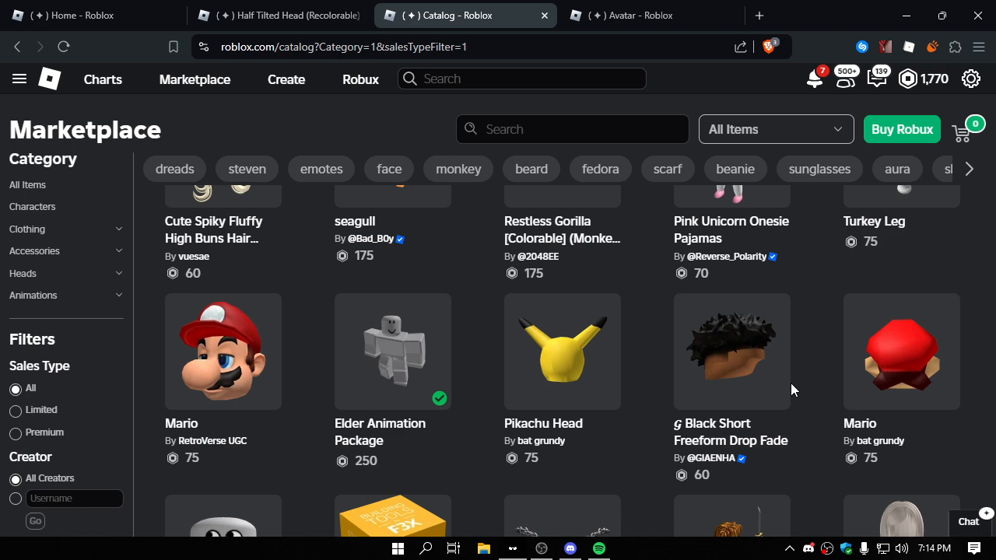
click(623, 16)
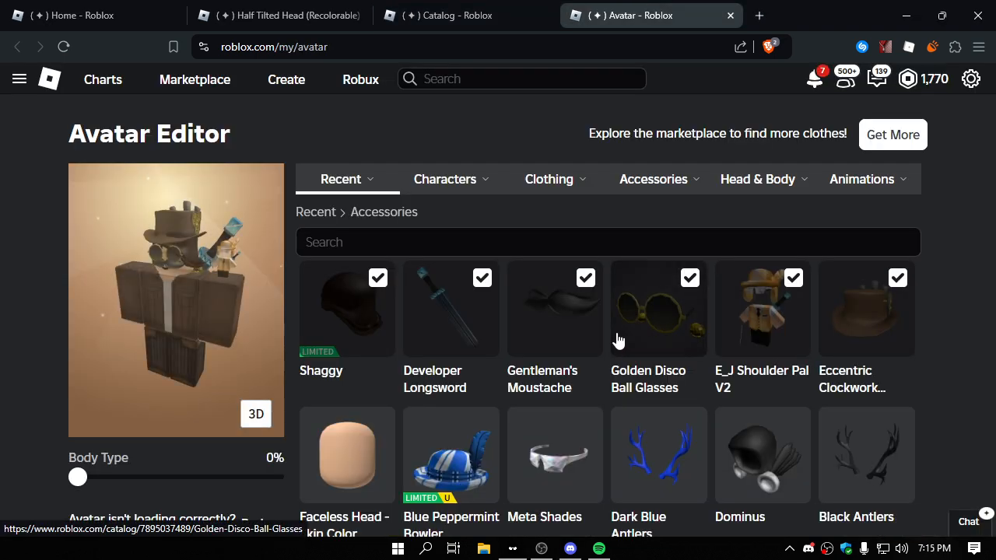
click(460, 16)
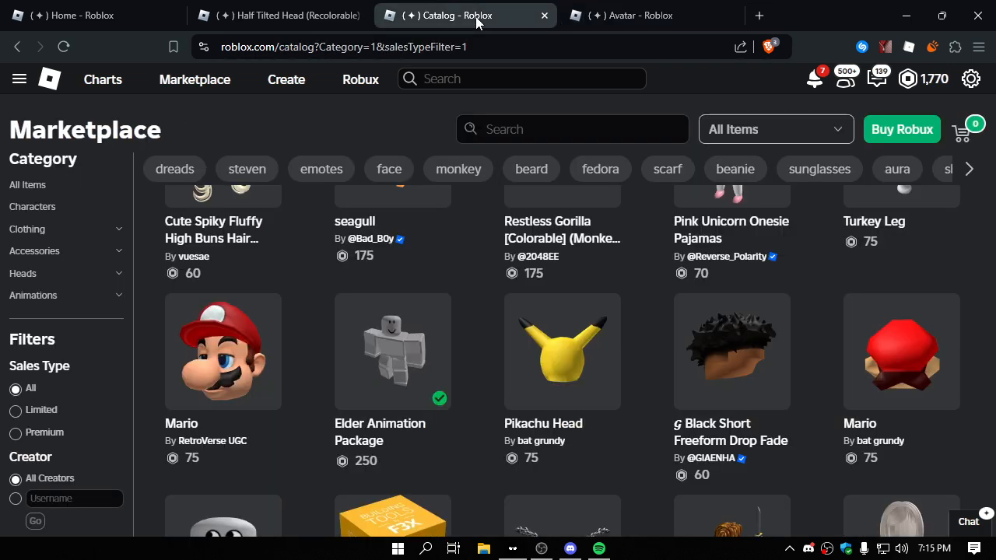
scroll(down, 3)
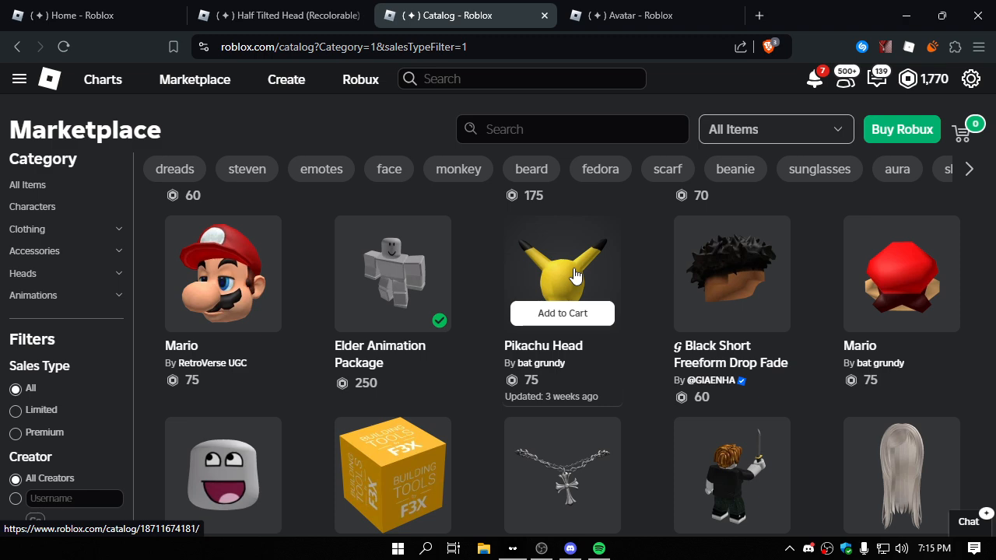
scroll(down, 3)
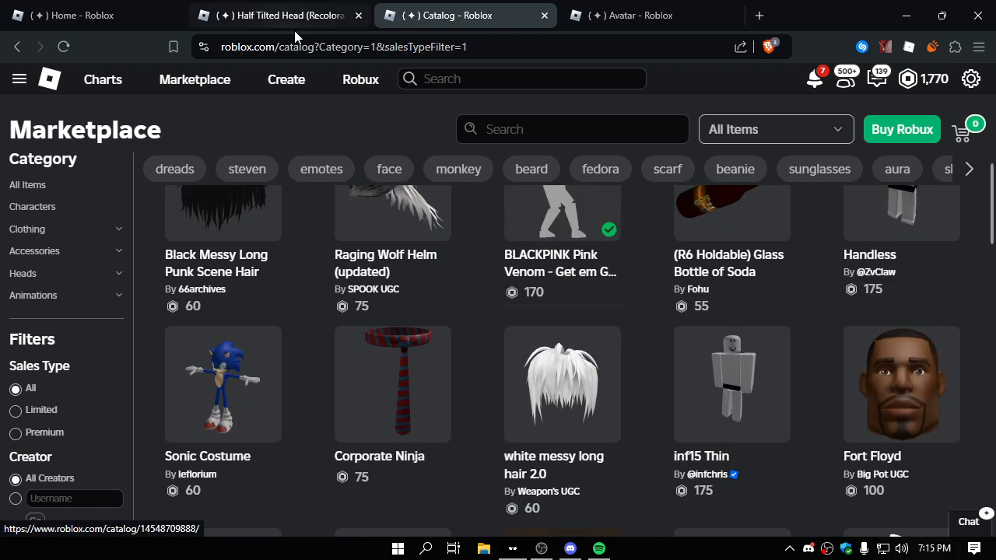
- Start buying the Half Tilted Head bundle for 75 Robux, then cancel the purchase
click(278, 15)
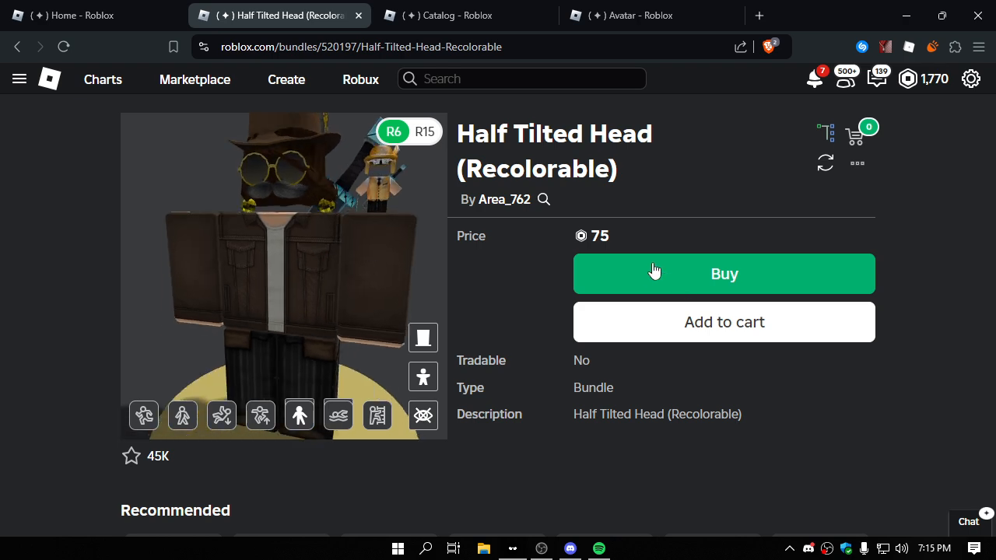
click(722, 274)
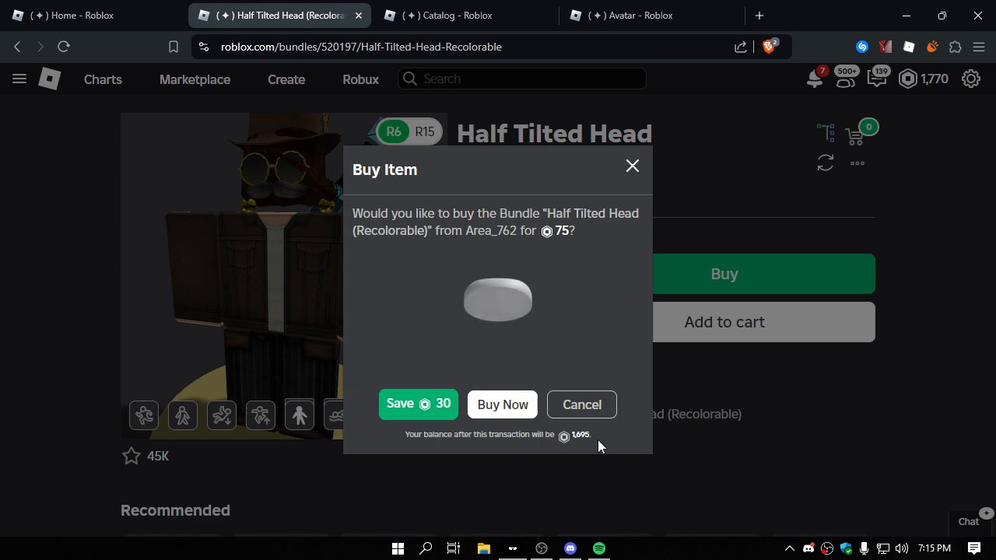
mouse_move(610, 436)
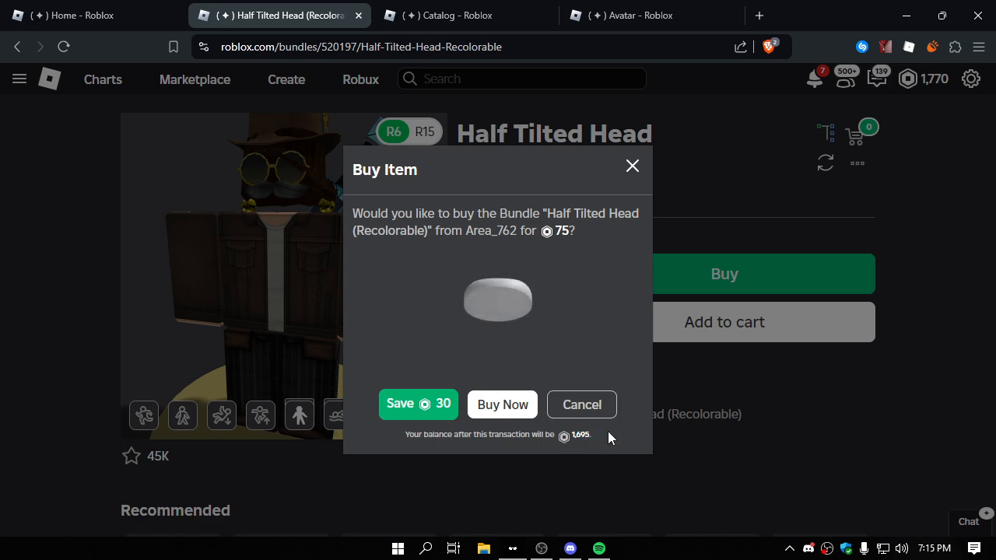
click(582, 405)
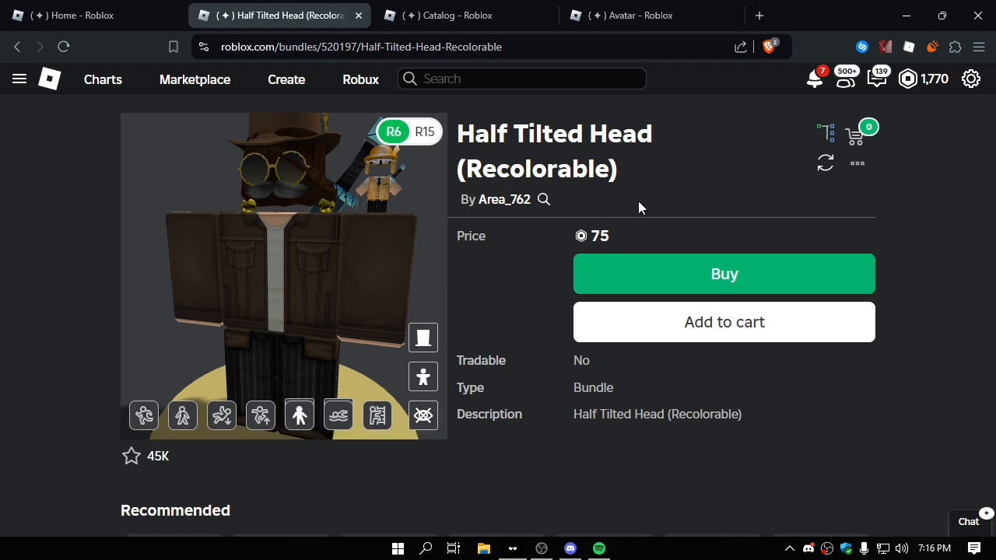
mouse_move(349, 232)
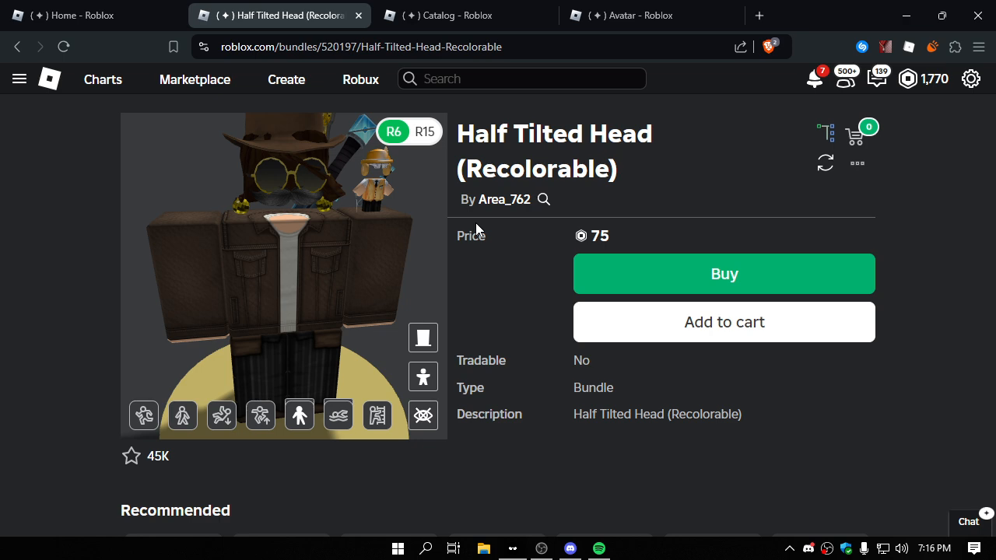
mouse_move(520, 272)
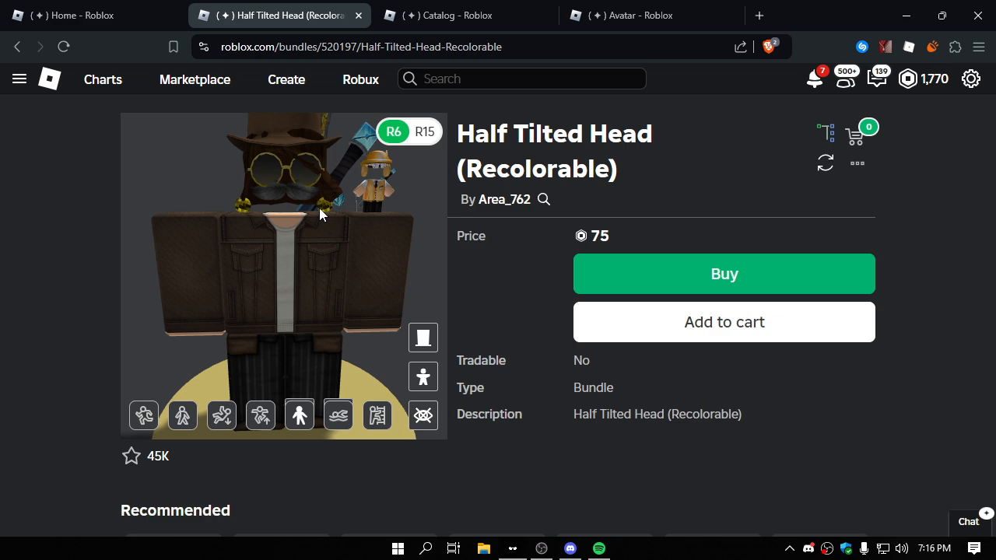
mouse_move(434, 239)
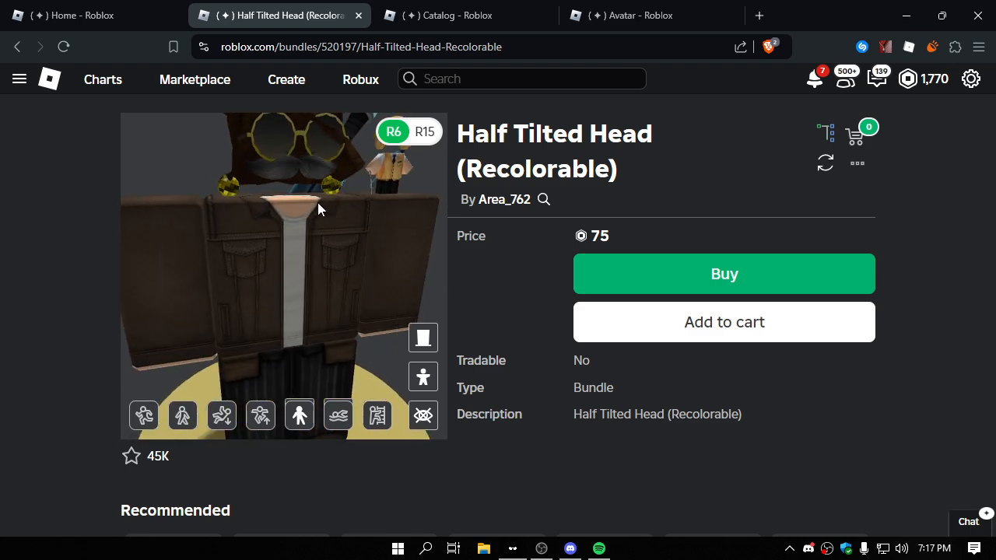
- View the Sonic Costume item from the Marketplace listings, then close its tab
click(464, 16)
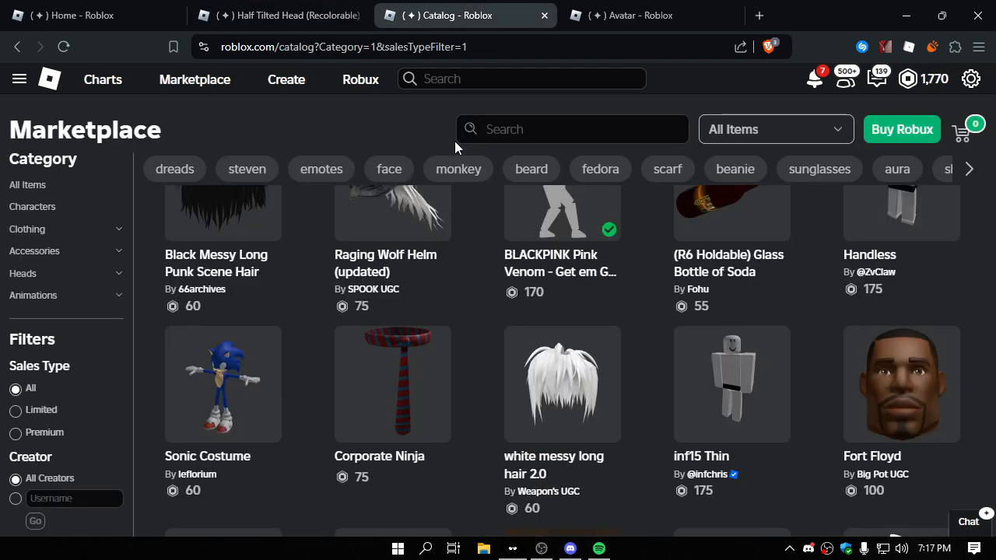
scroll(down, 3)
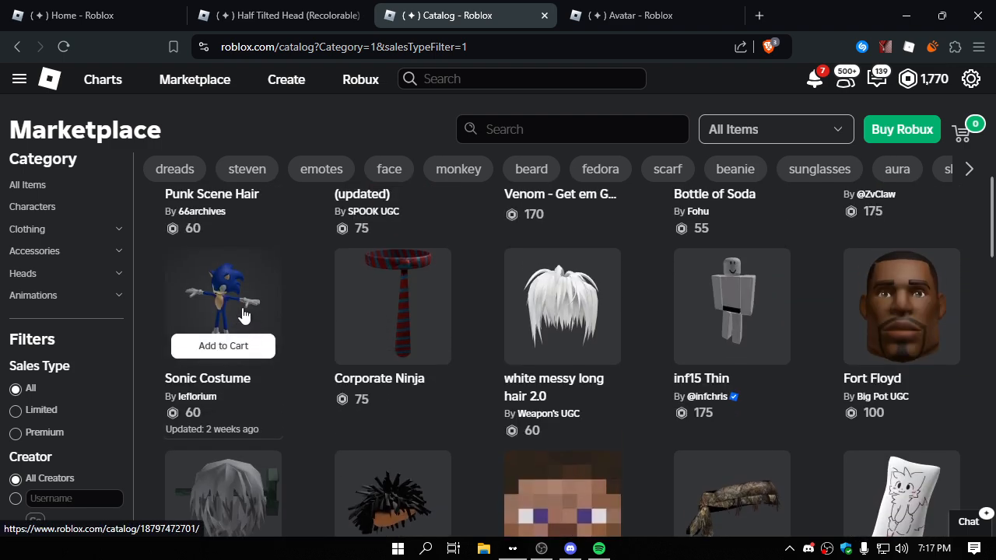
click(222, 305)
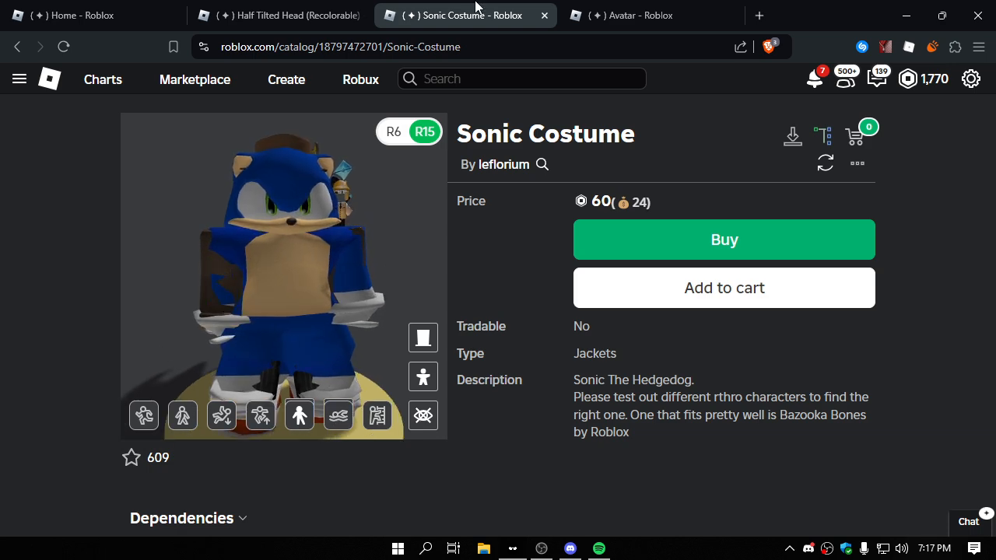
click(279, 16)
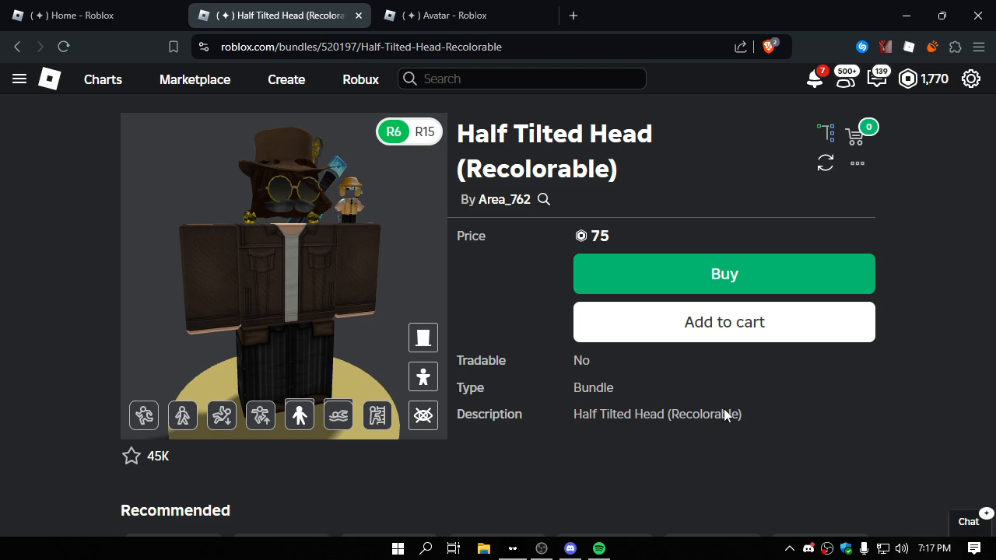
- Open and dismiss the taskbar calendar panel
click(956, 547)
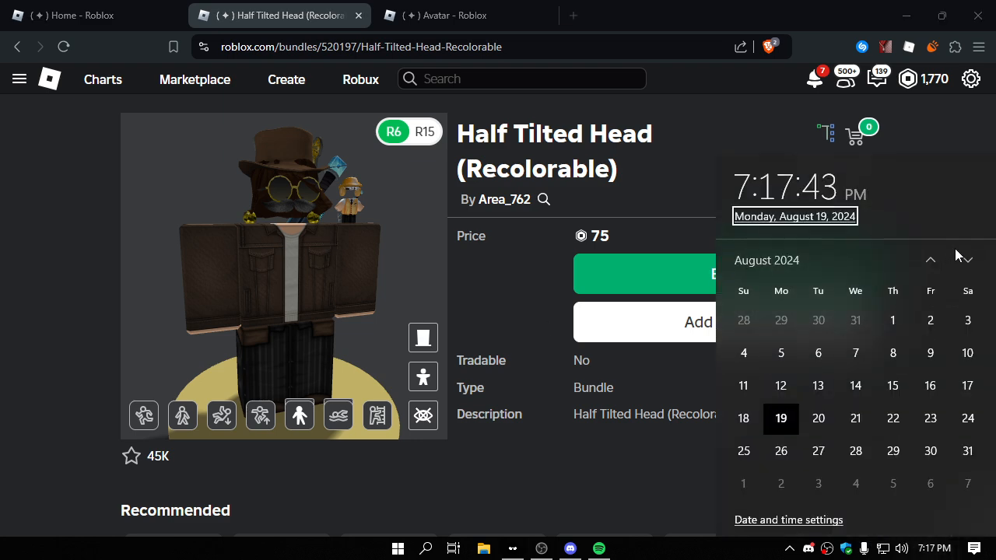
click(968, 260)
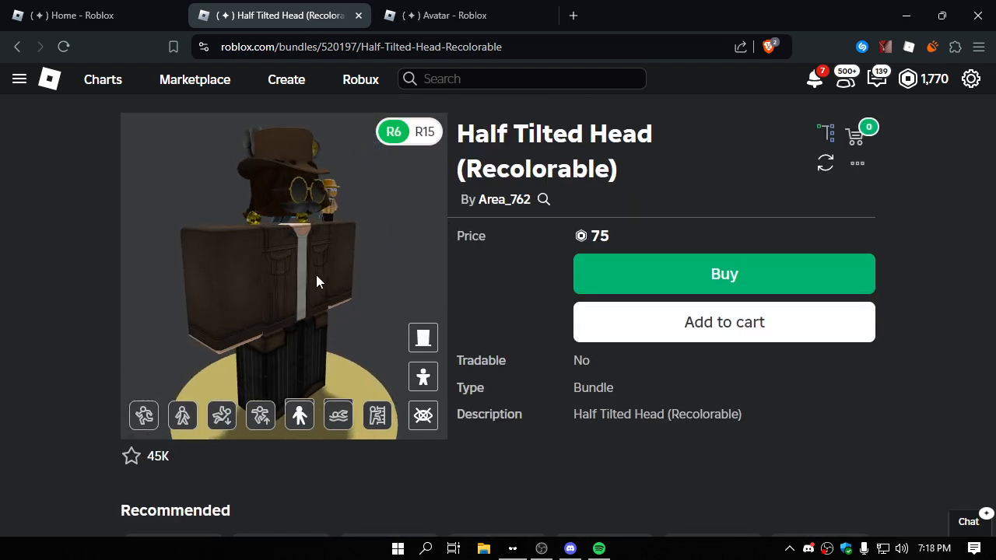
mouse_move(495, 296)
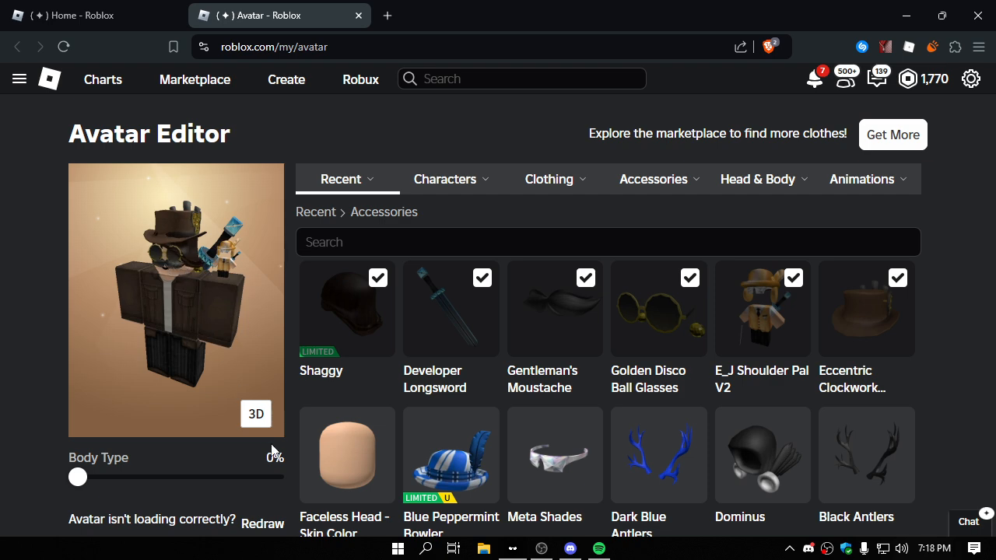
- Equip the Faceless Head - Skin Color from the Recent Accessories list
click(255, 414)
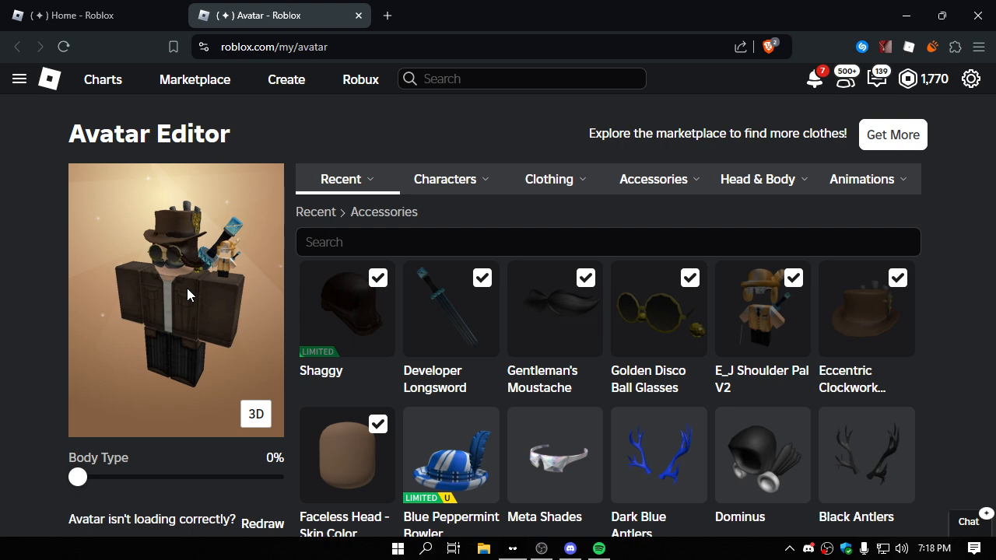
mouse_move(501, 215)
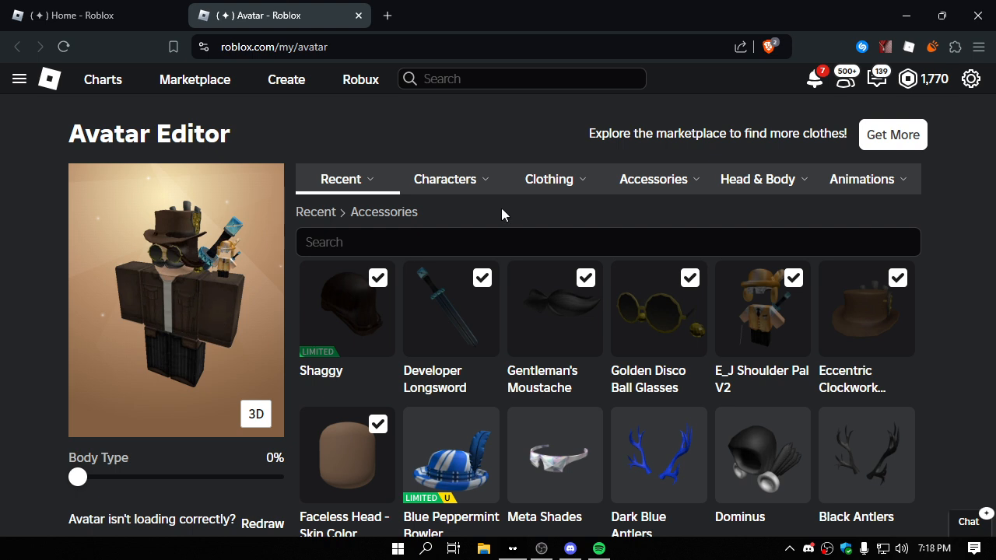
- Check saved Characters in the Avatar Editor, then switch the list to Recent > All
click(78, 15)
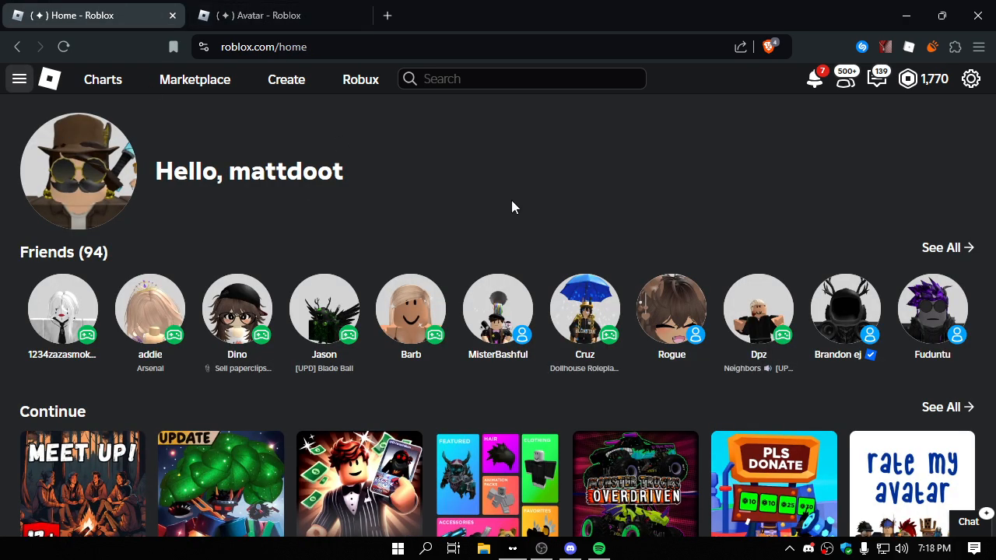
click(277, 15)
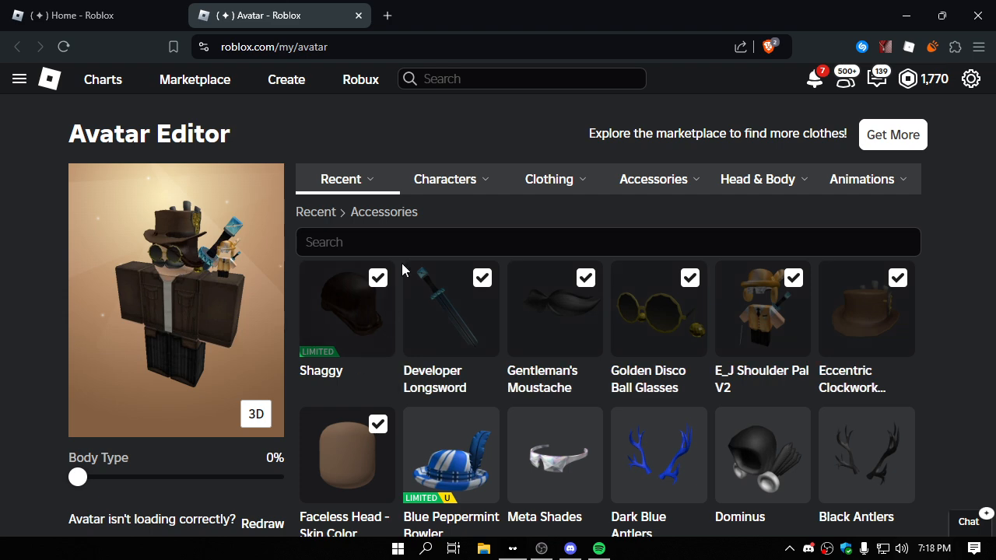
click(445, 179)
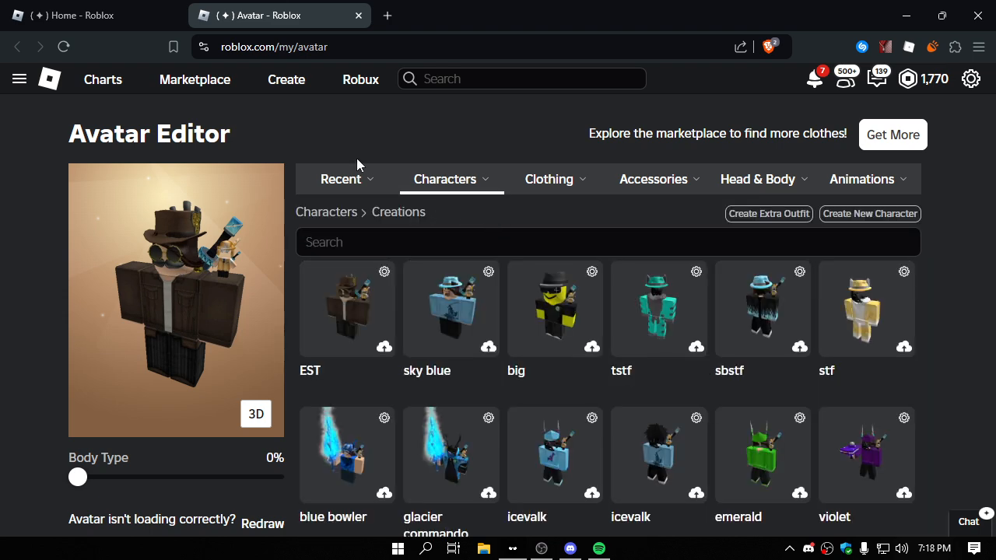
click(341, 179)
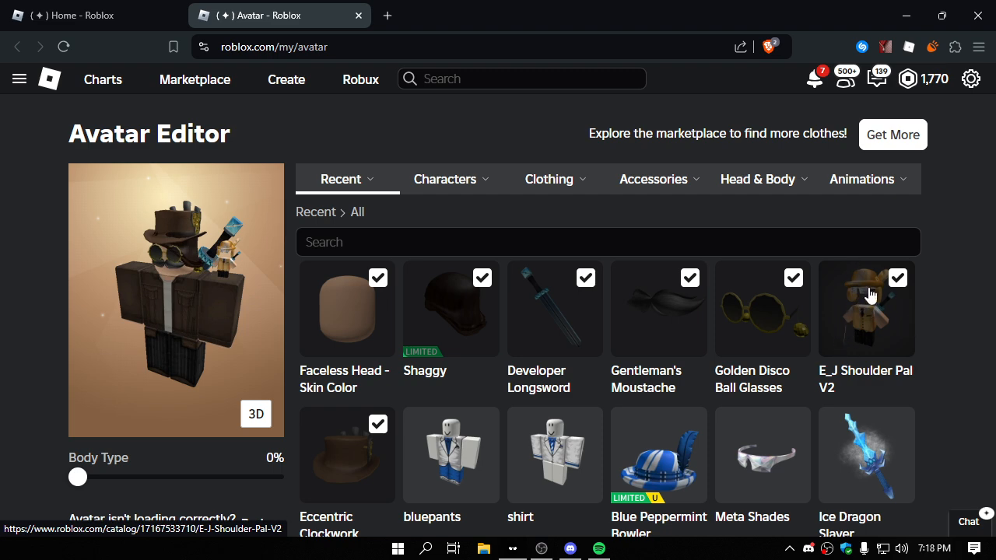
mouse_move(246, 295)
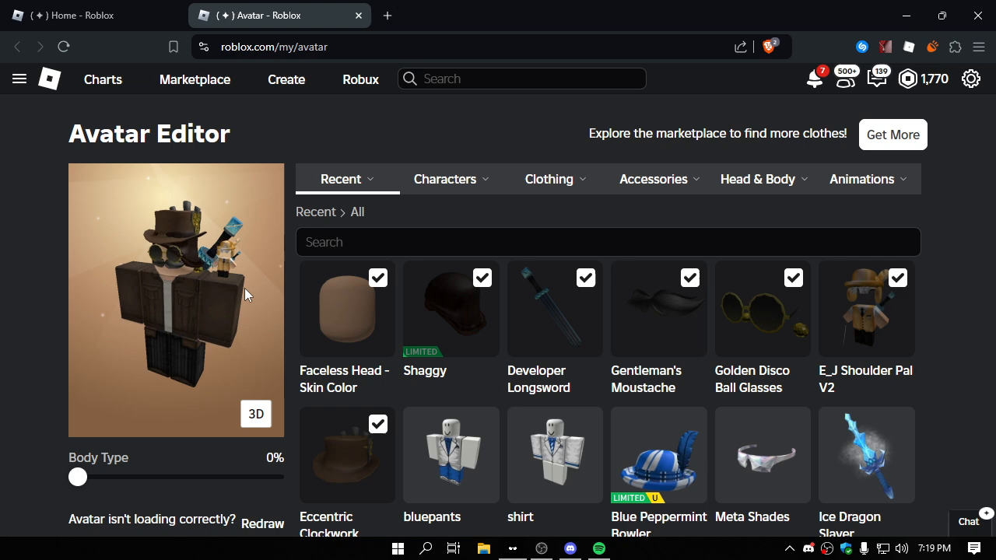
mouse_move(279, 252)
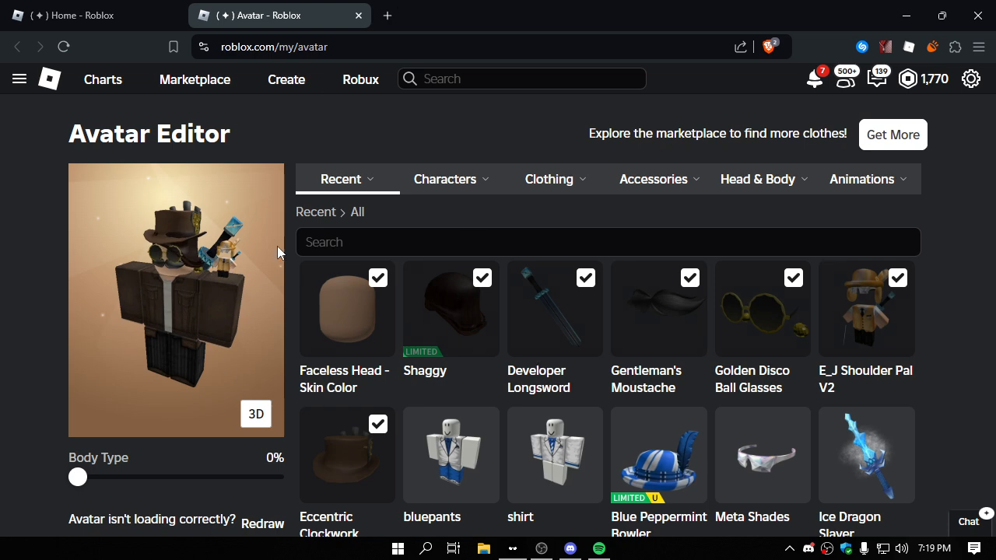